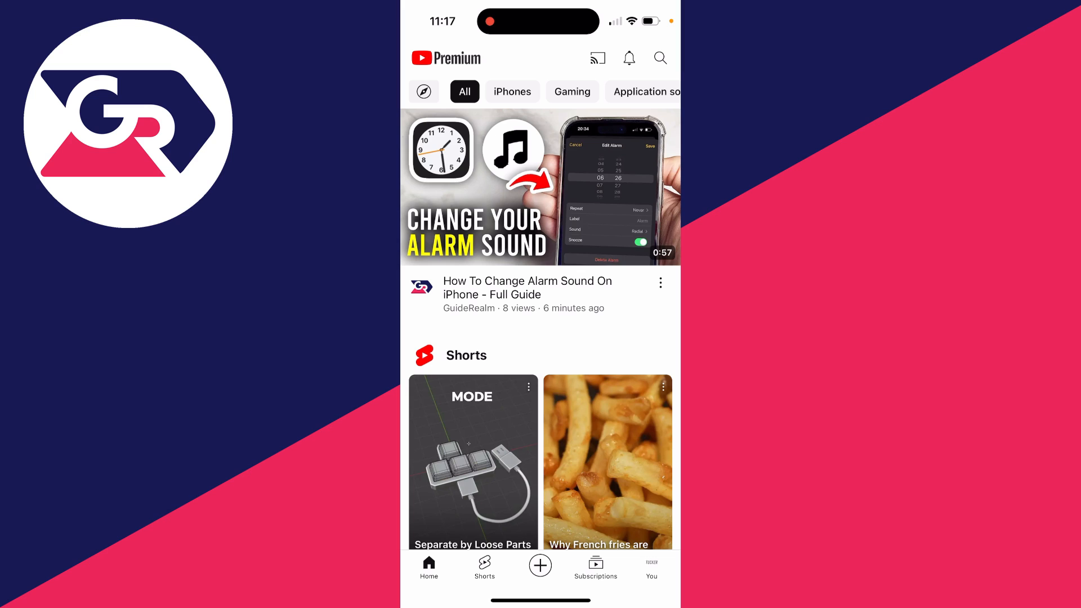
# - Open the full watch history from the You tab, showing today's and older videos
pyautogui.click(650, 568)
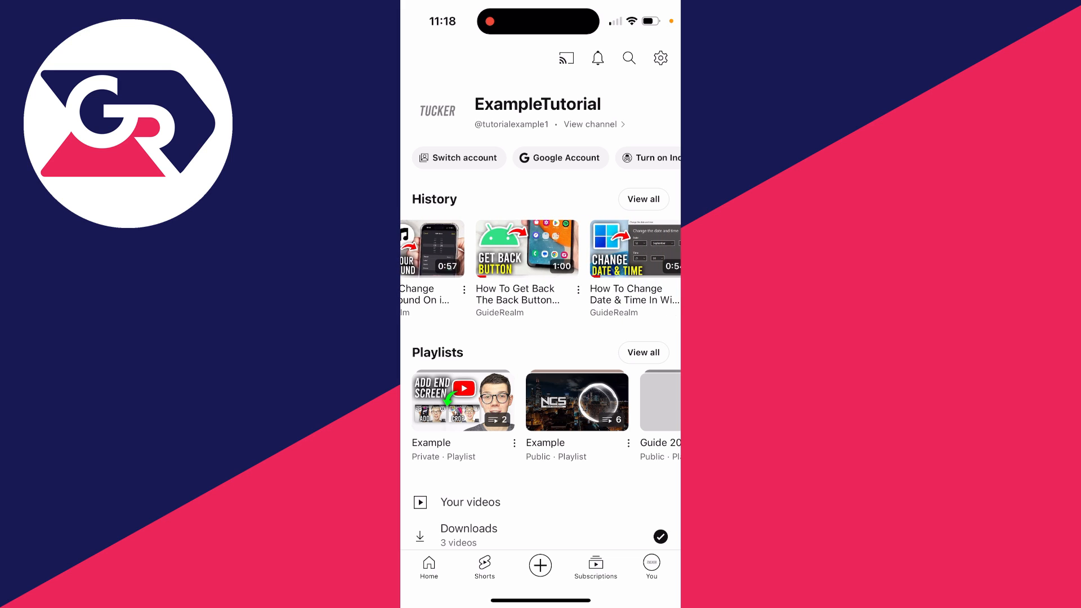
pyautogui.click(643, 199)
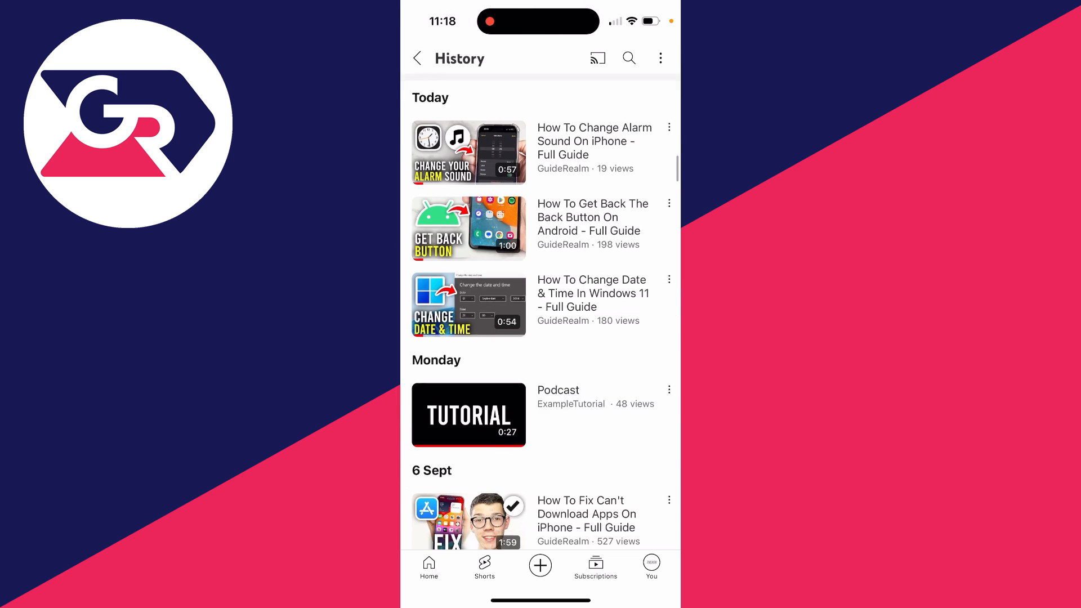
pyautogui.click(628, 57)
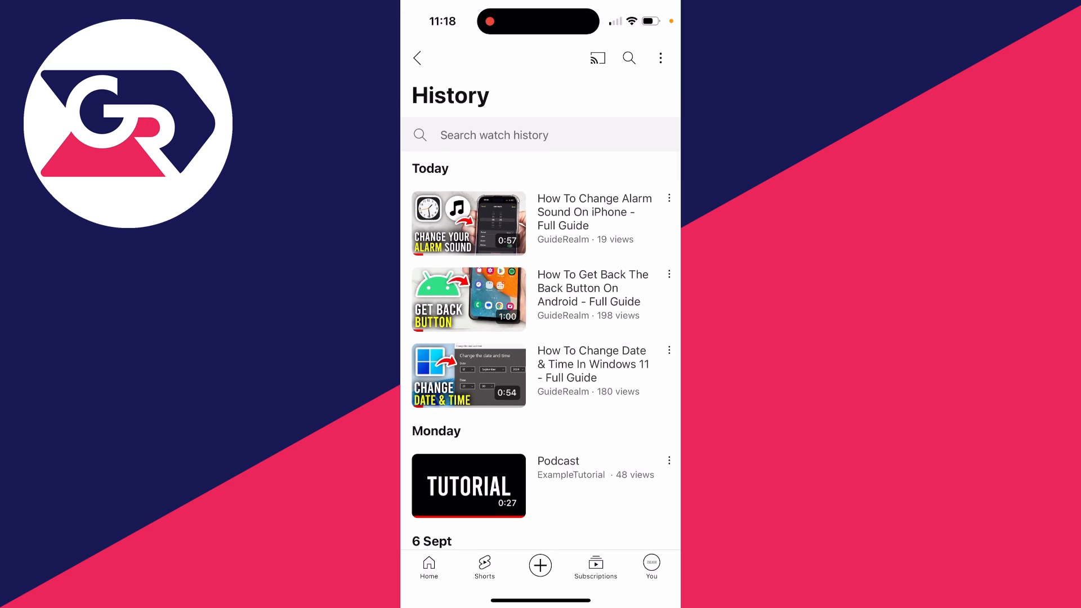
# - Reach the Google YouTube History management page via Manage all history
pyautogui.click(660, 57)
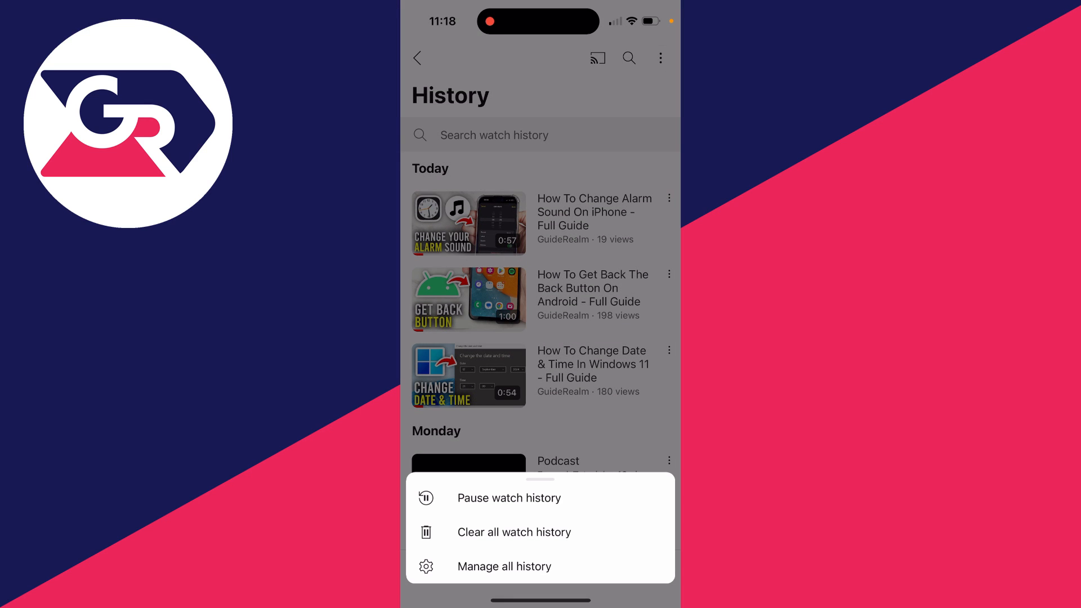
pyautogui.click(505, 566)
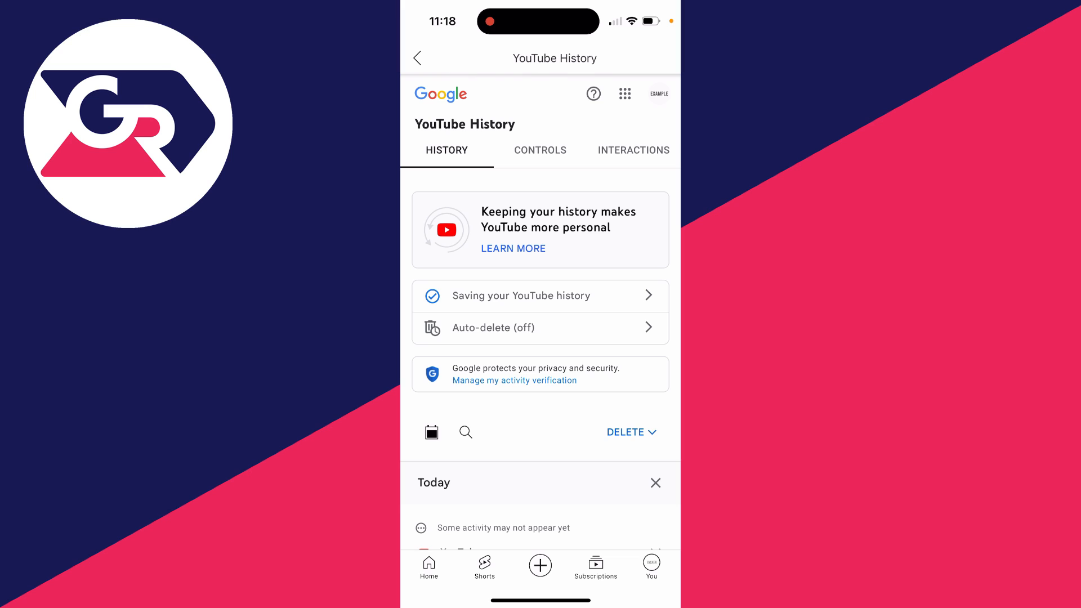
# - Open the Your YouTube comments list from Interactions > Comments and replies
pyautogui.click(632, 150)
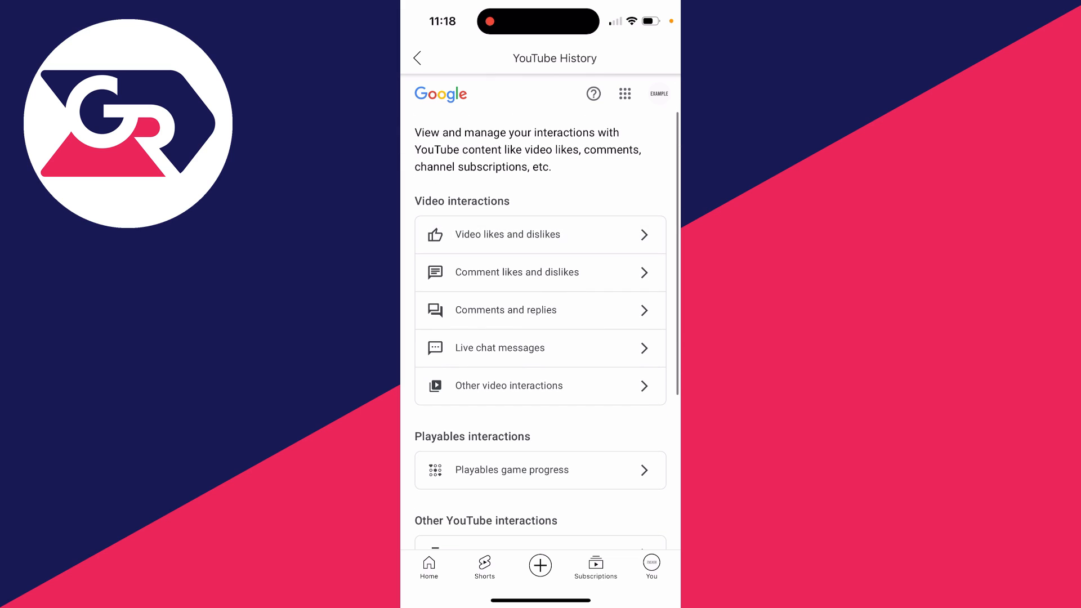
pyautogui.click(541, 310)
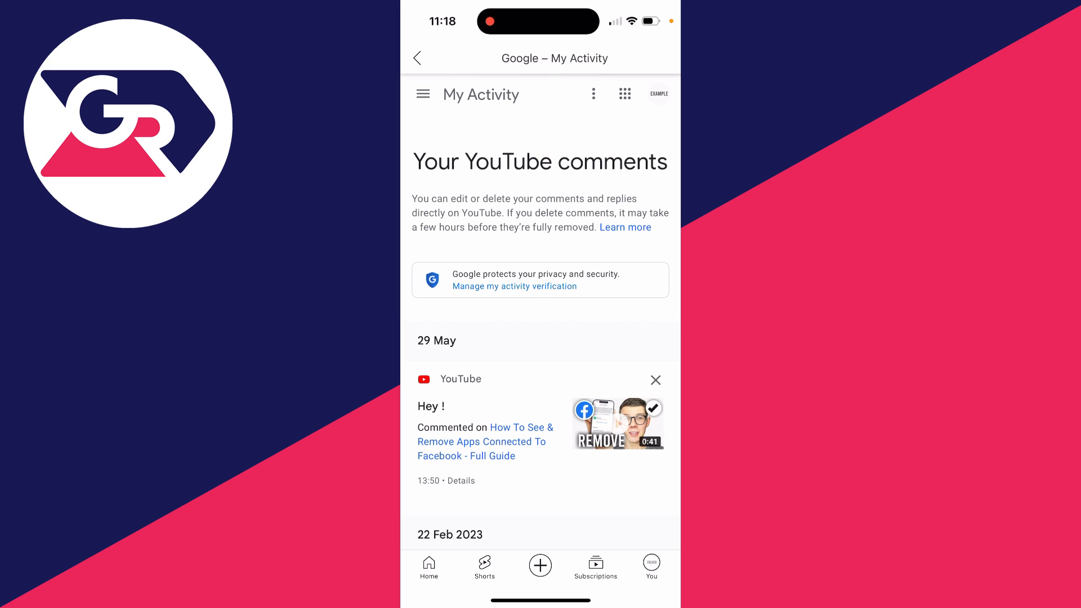
# - Delete the Hey ! comment from 29 May, leaving the Example! comment from 22 Feb 2023
pyautogui.scroll(-3)
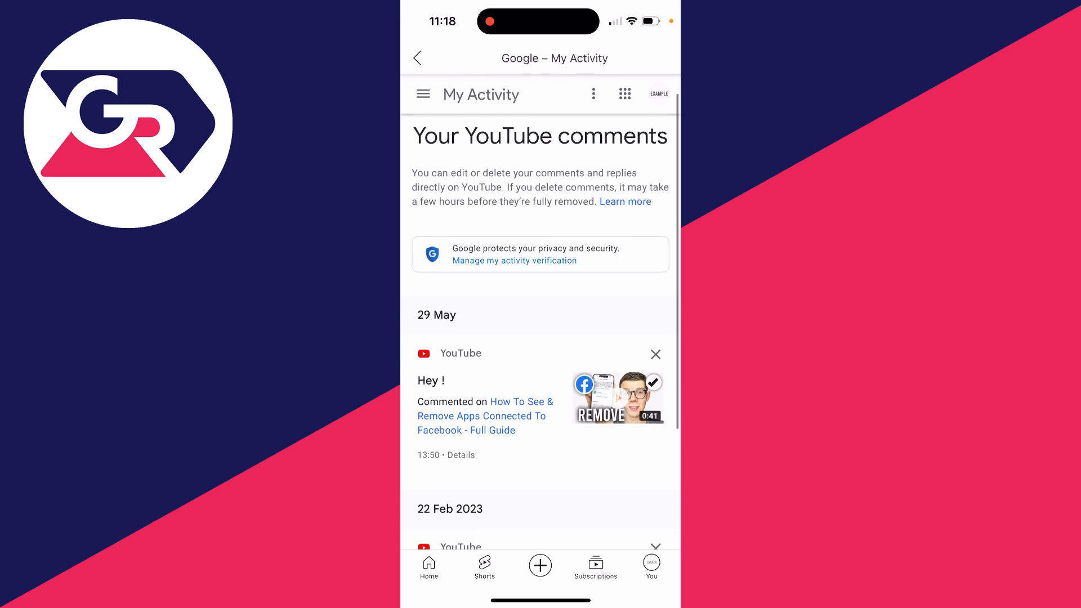
pyautogui.scroll(-3)
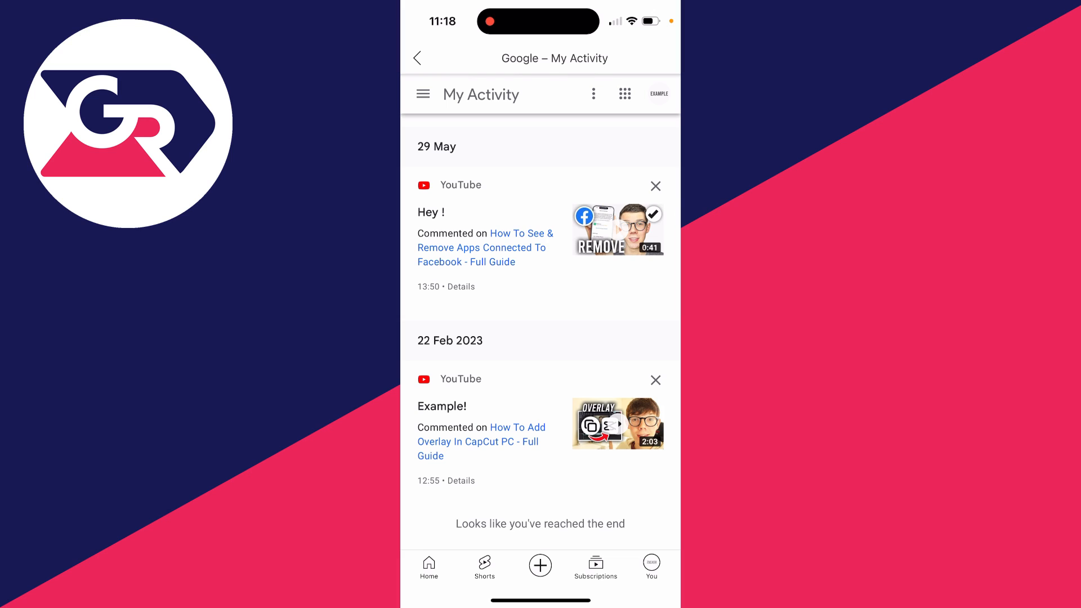
pyautogui.scroll(-3)
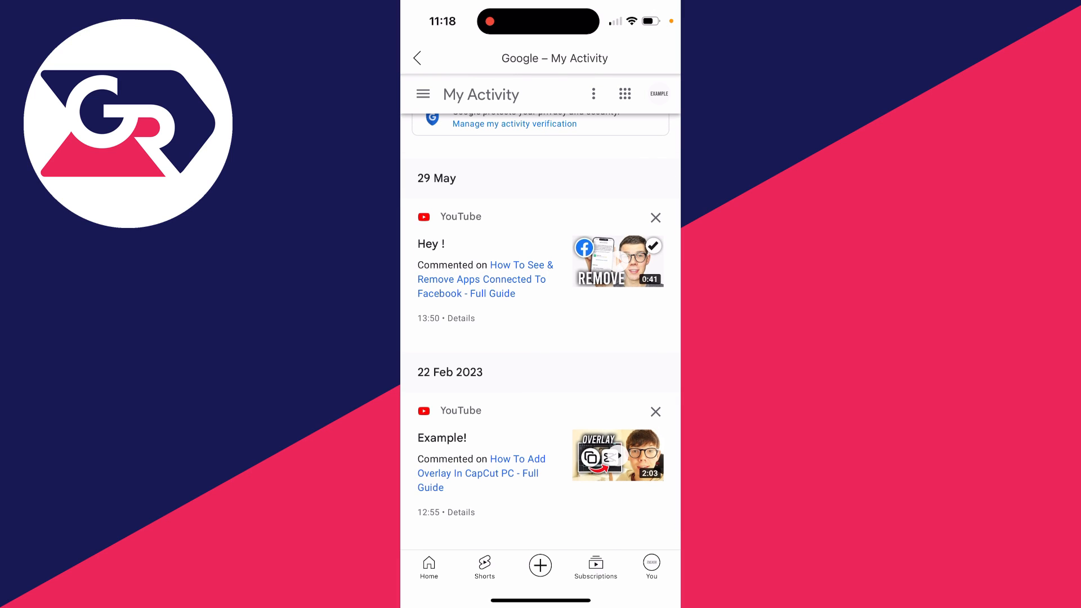
pyautogui.click(655, 218)
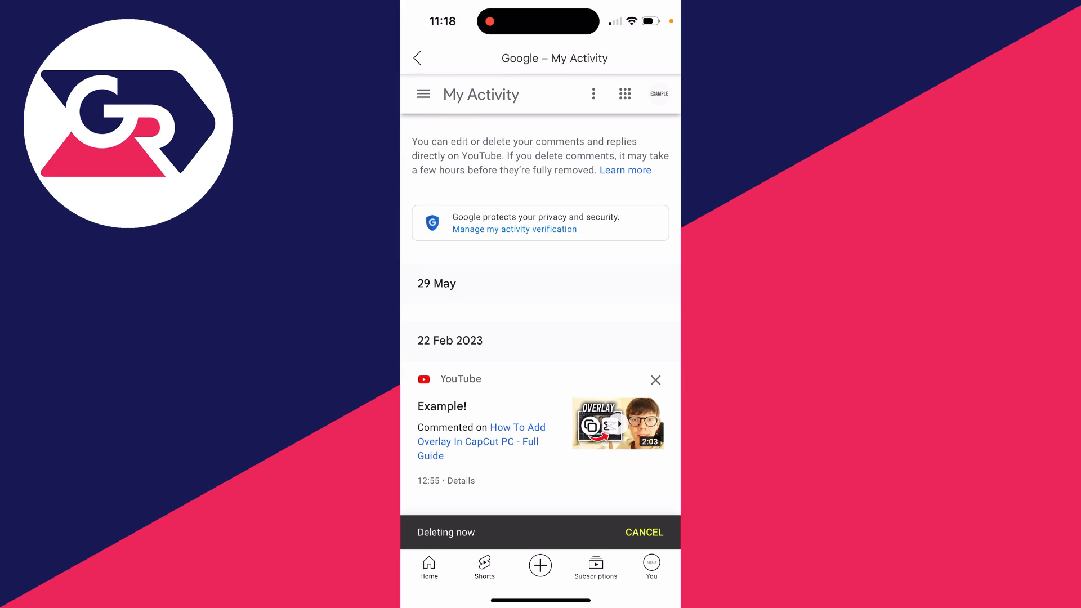